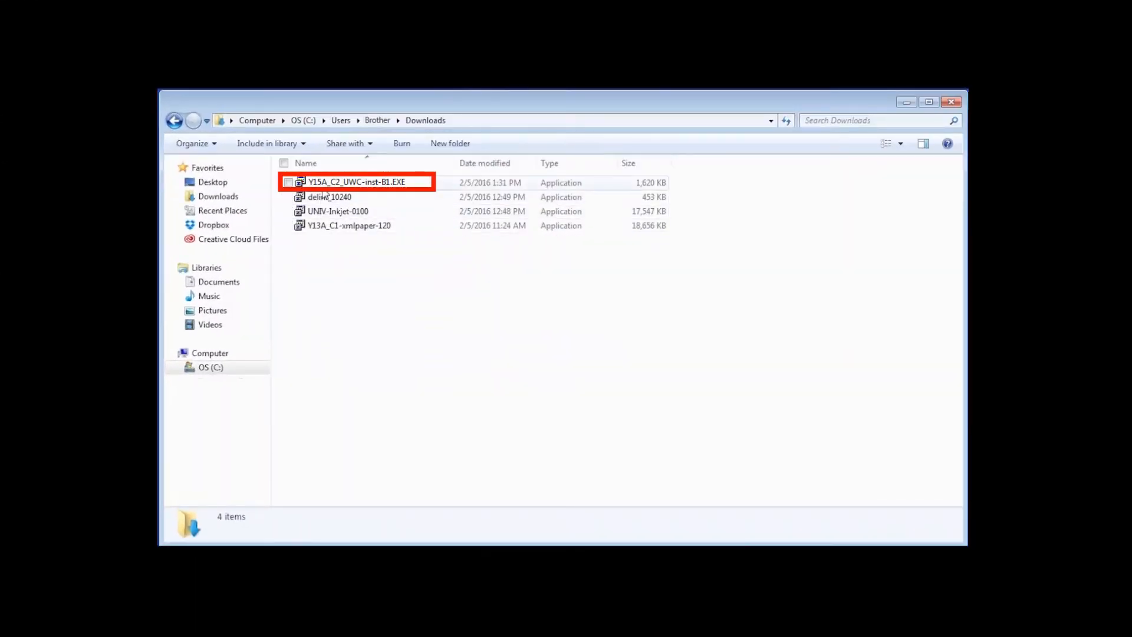
Launch the Y15A_C2_UWC-inst-B1.EXE installer from the Downloads folder.
{"action": "double_click", "coordinate": [354, 182]}
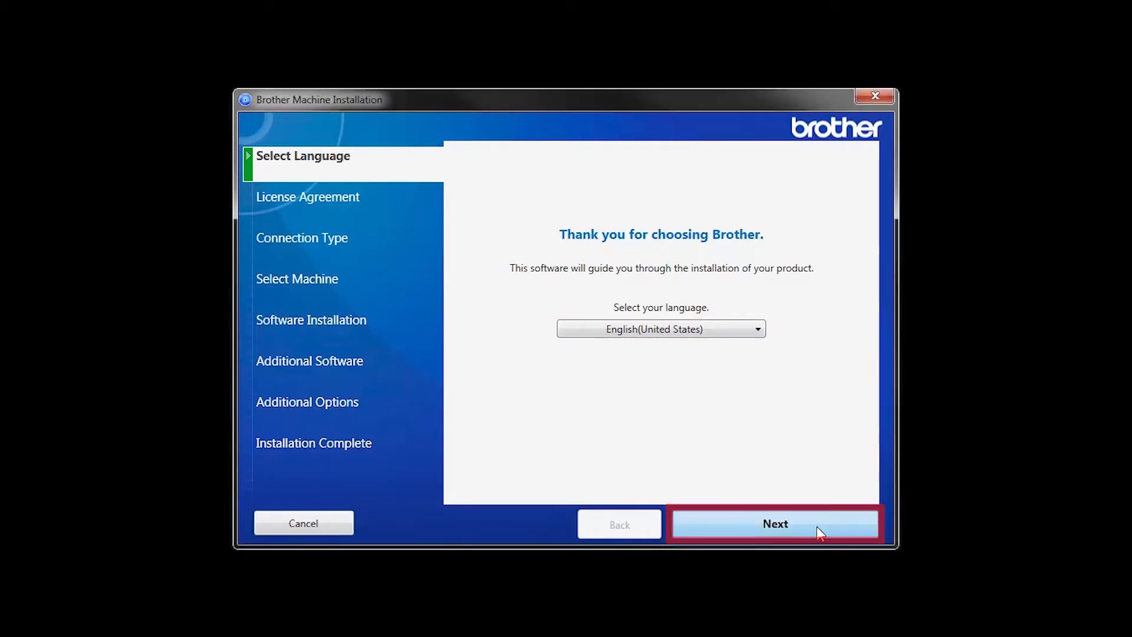
Keep English (United States) and accept the license agreement.
{"action": "left_click", "coordinate": [774, 524]}
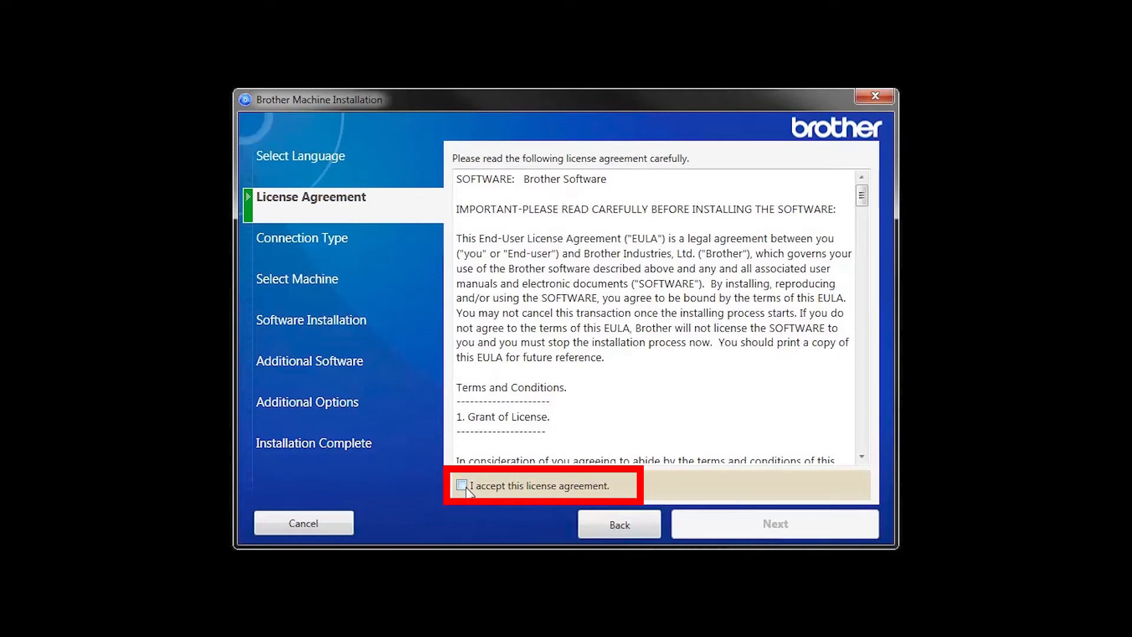
{"action": "left_click", "coordinate": [462, 485]}
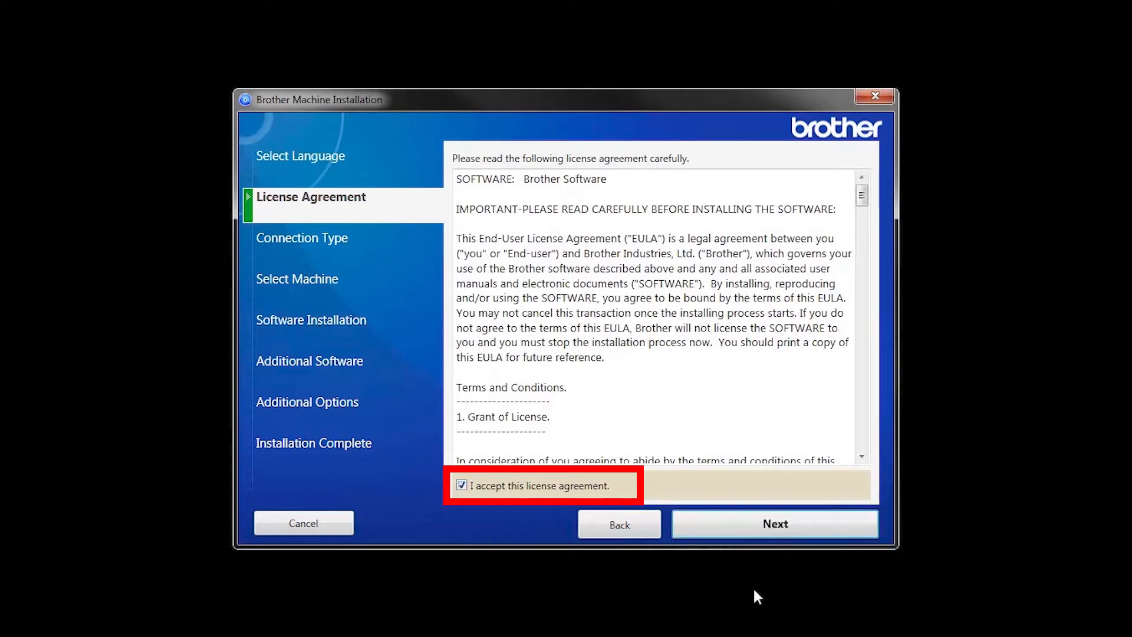
{"action": "left_click", "coordinate": [774, 524]}
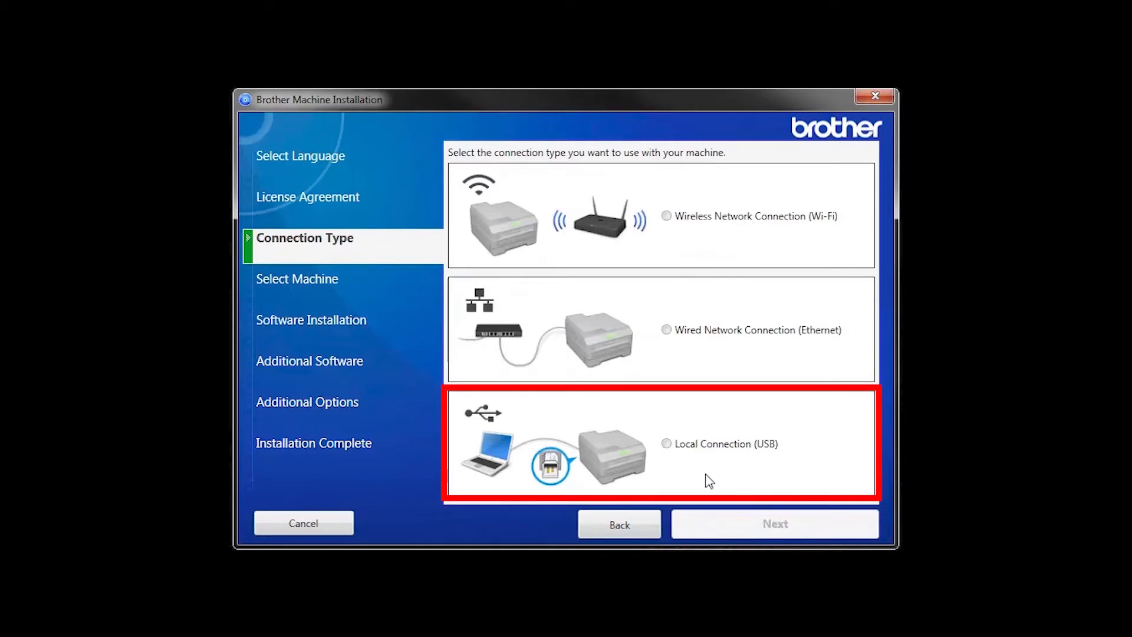
Choose Local Connection (USB) and continue past the connect-the-printer prompt.
{"action": "left_click", "coordinate": [666, 444]}
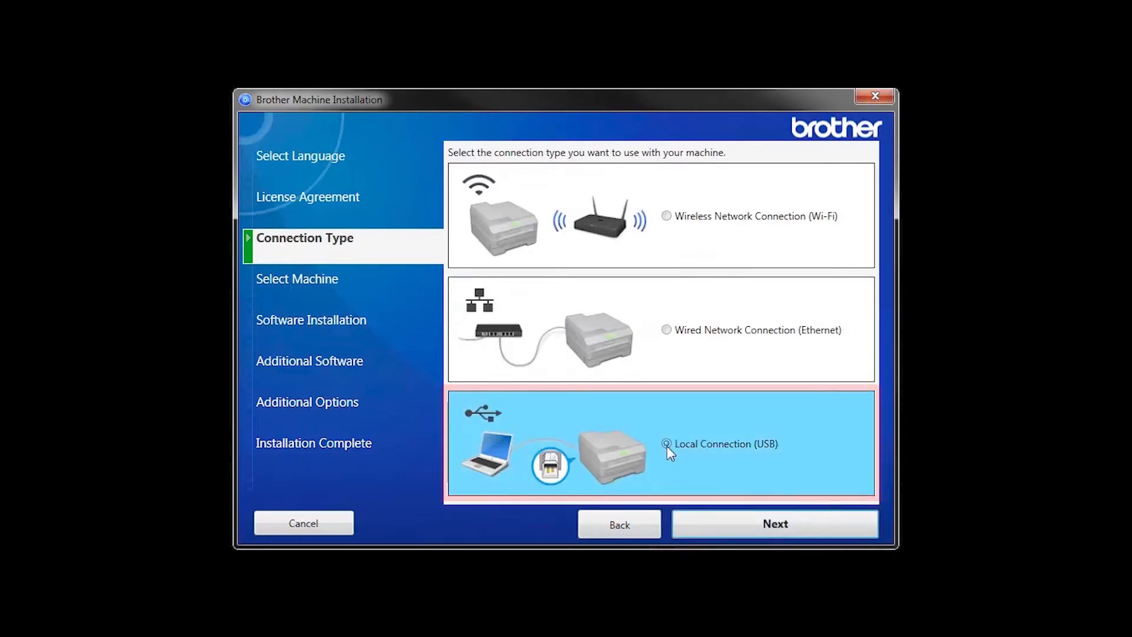
{"action": "left_click", "coordinate": [775, 524]}
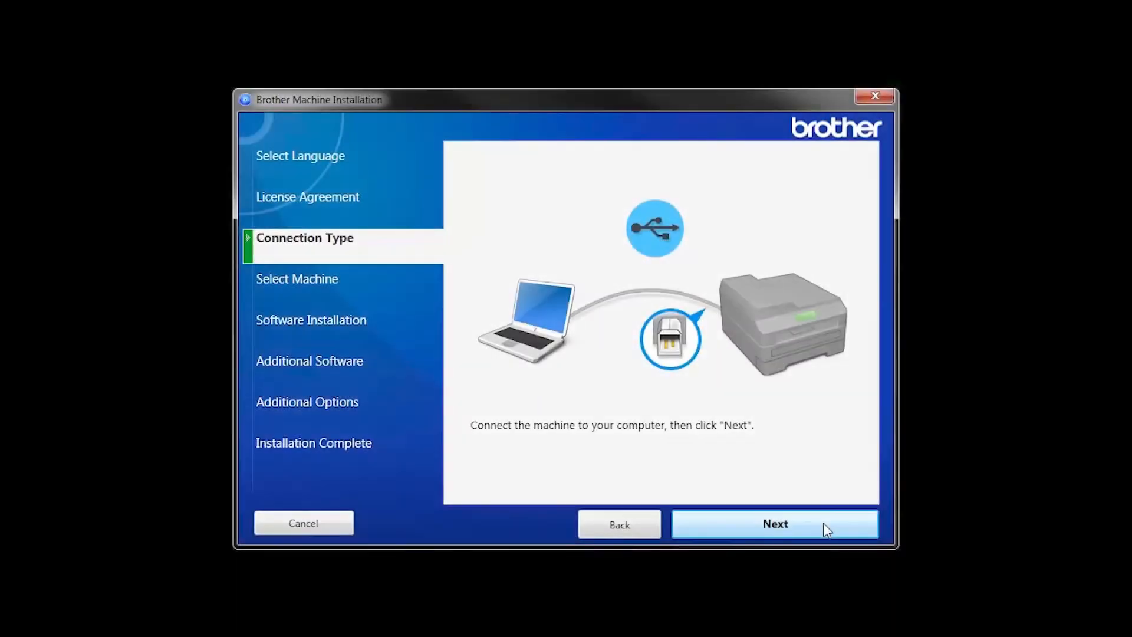
{"action": "left_click", "coordinate": [775, 524]}
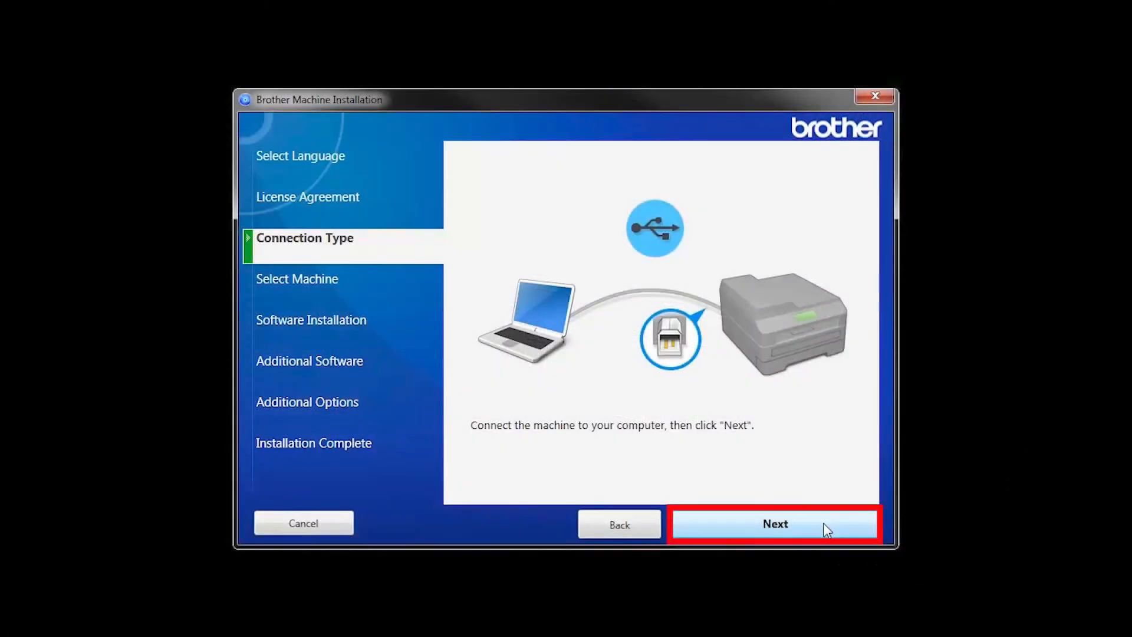
{"action": "left_click", "coordinate": [774, 524]}
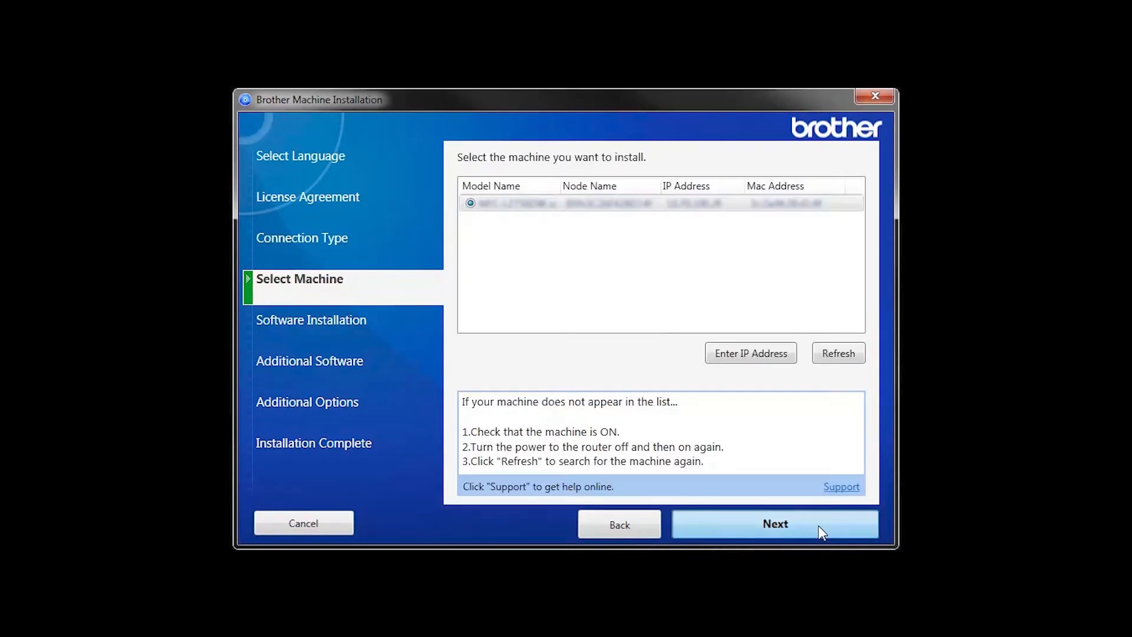
Install the detected printer with Standard (Recommended) installation and default additional options.
{"action": "left_click", "coordinate": [774, 524]}
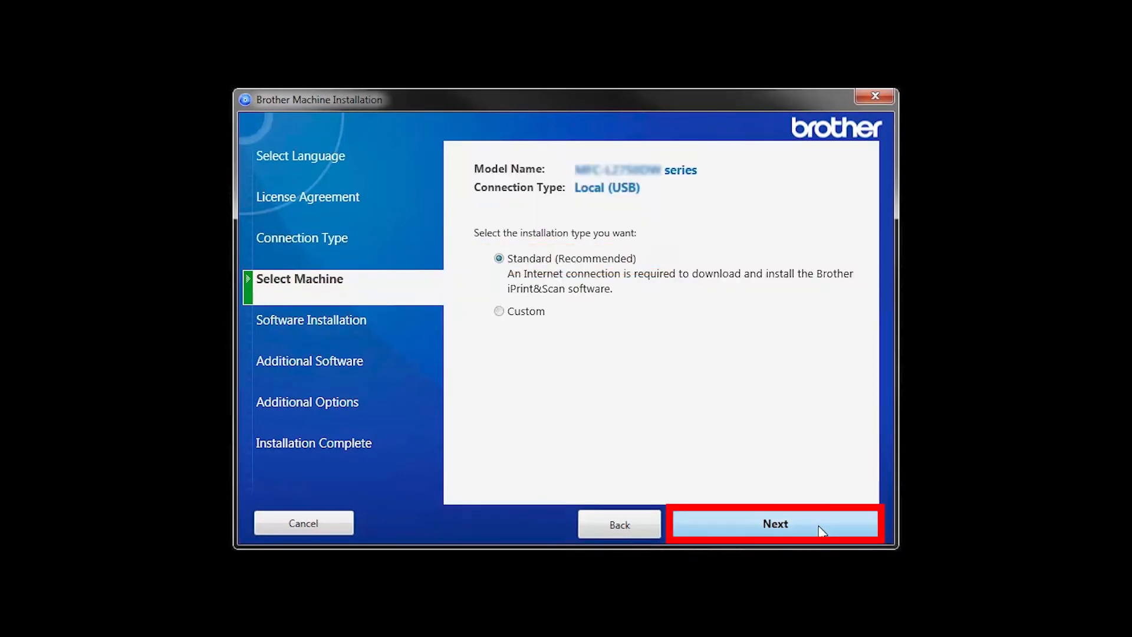
{"action": "left_click", "coordinate": [775, 523]}
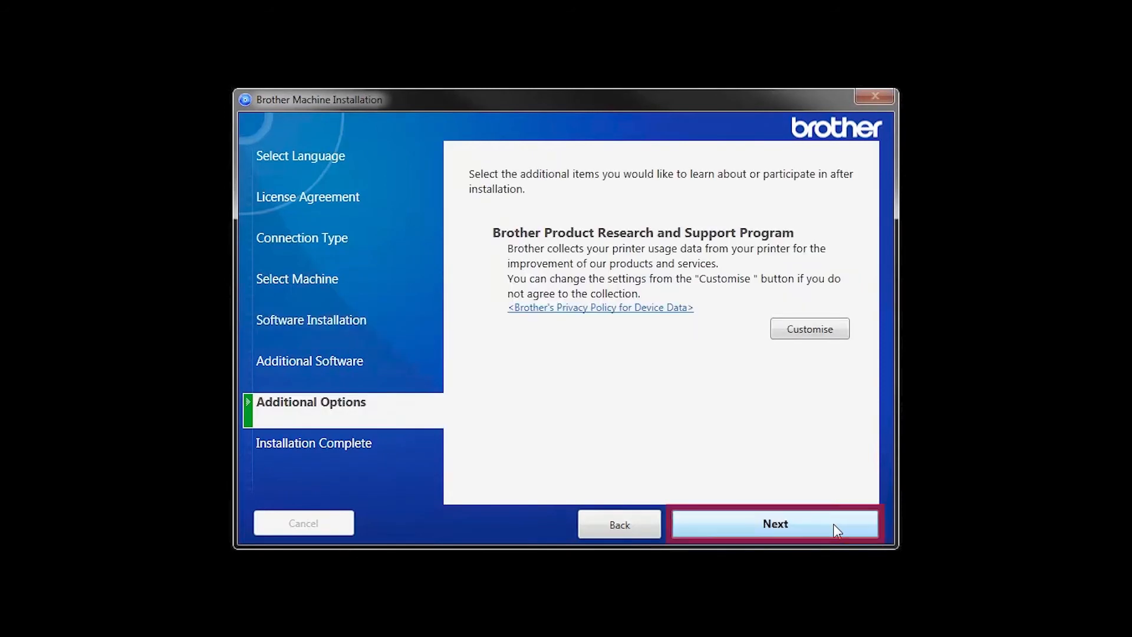
{"action": "left_click", "coordinate": [775, 523]}
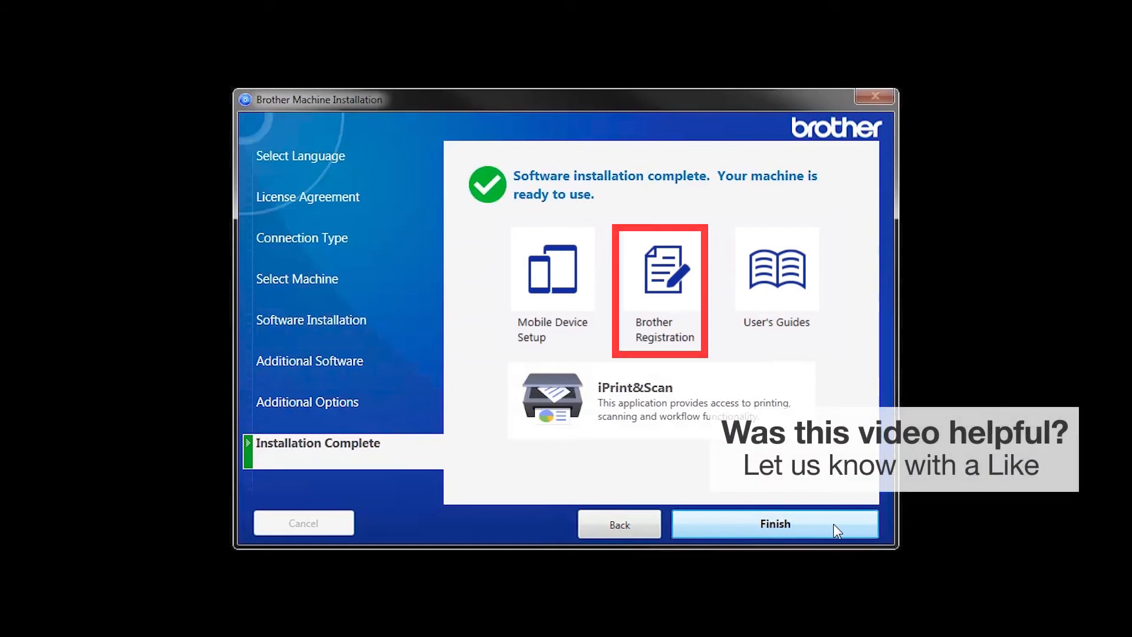
{"action": "mouse_move", "coordinate": [775, 270]}
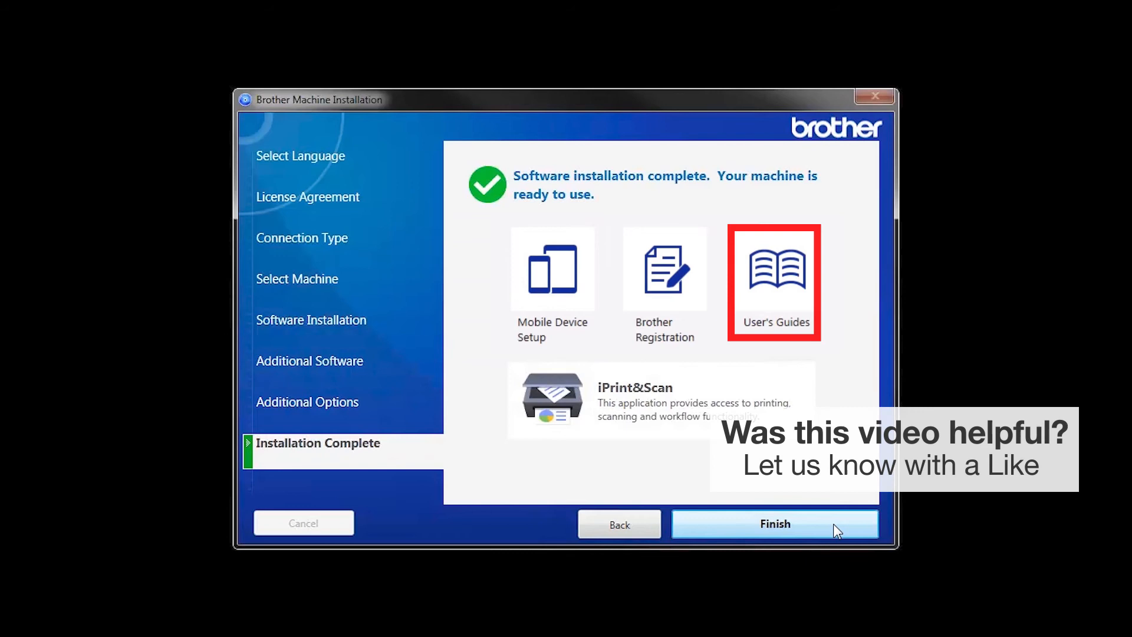